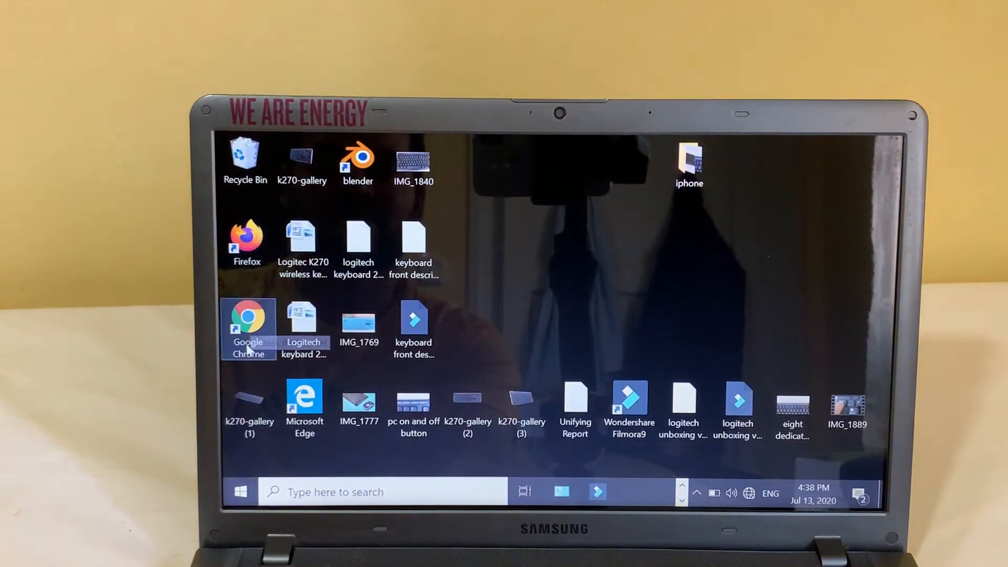
Launch Google Chrome from its desktop shortcut so a new tab begins loading.
double_click(248, 320)
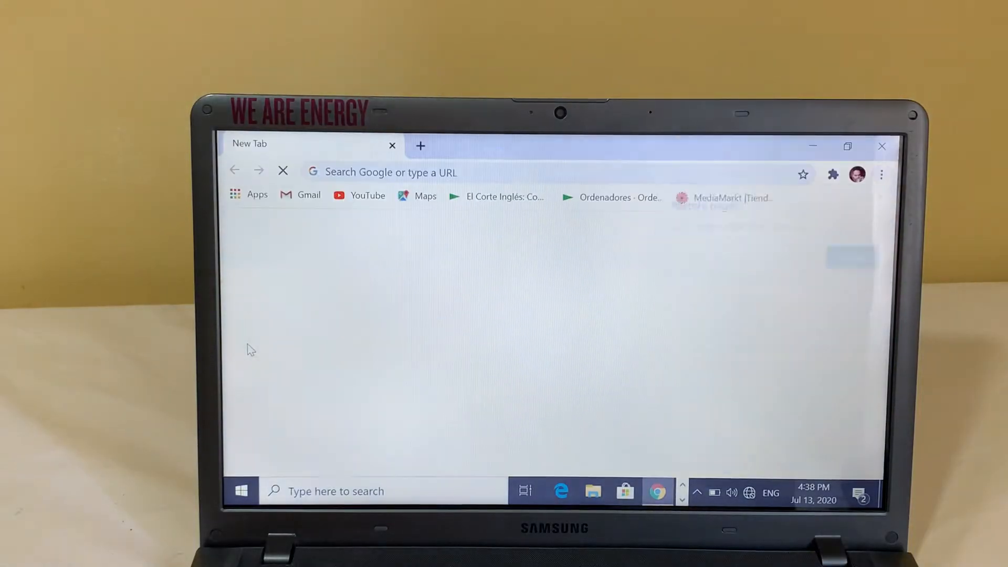